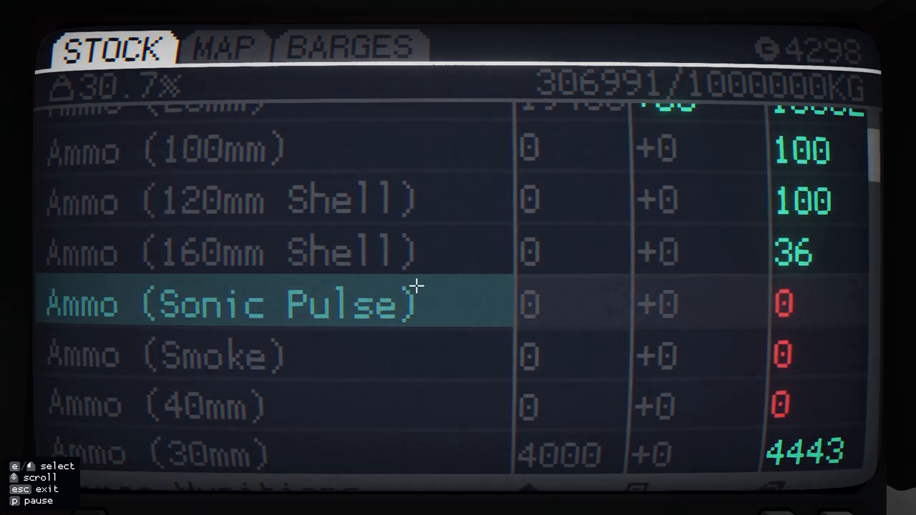
mouse_move(243, 261)
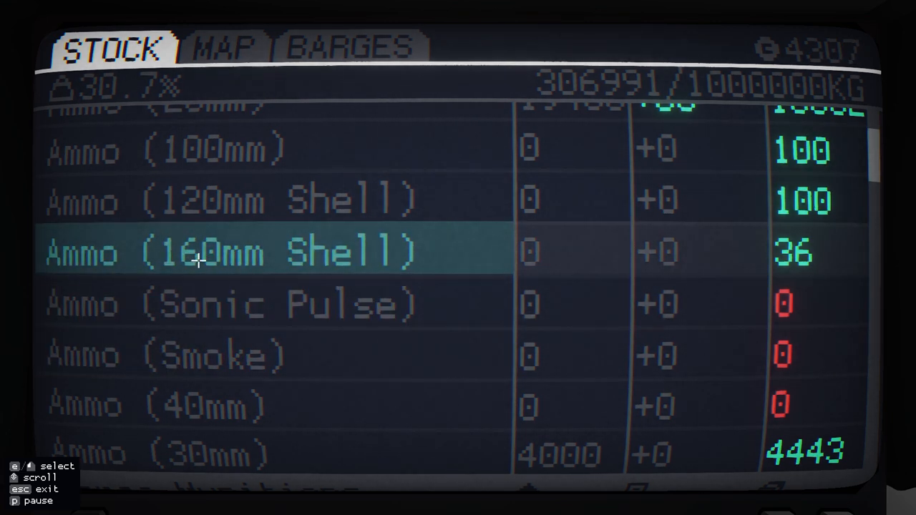
mouse_move(247, 250)
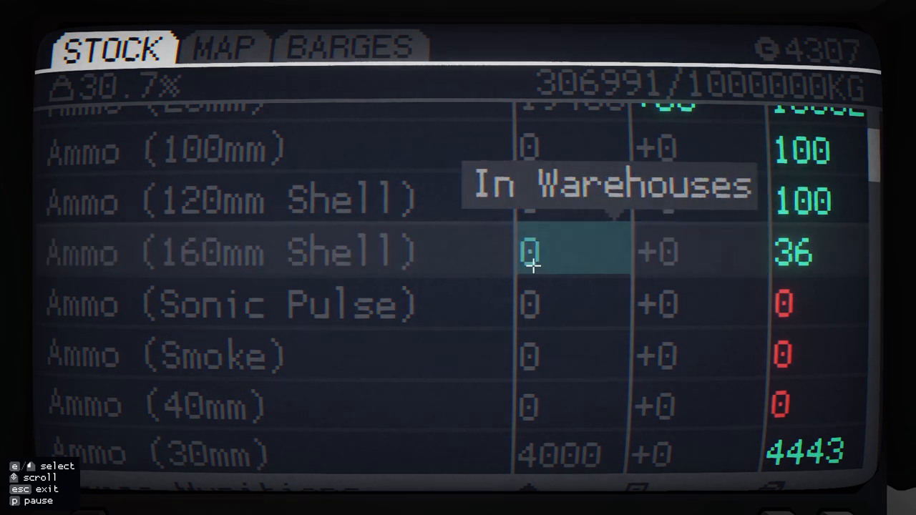
mouse_move(496, 451)
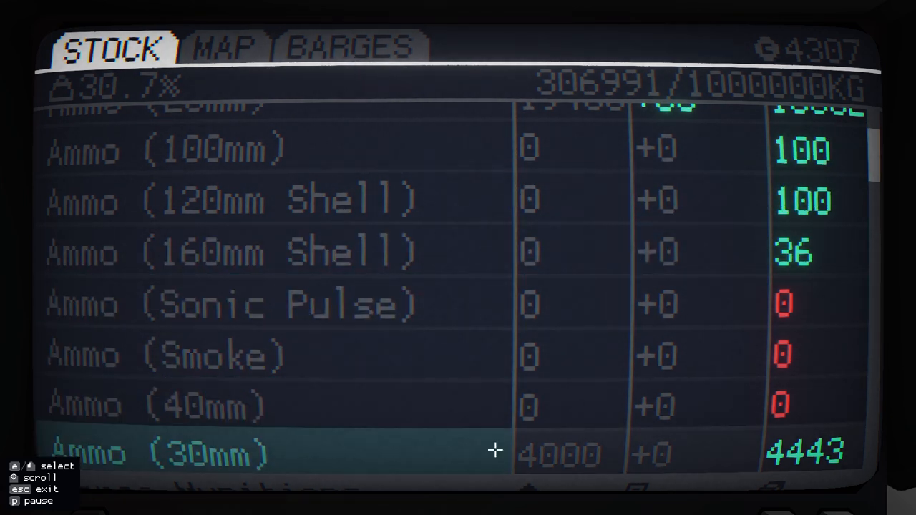